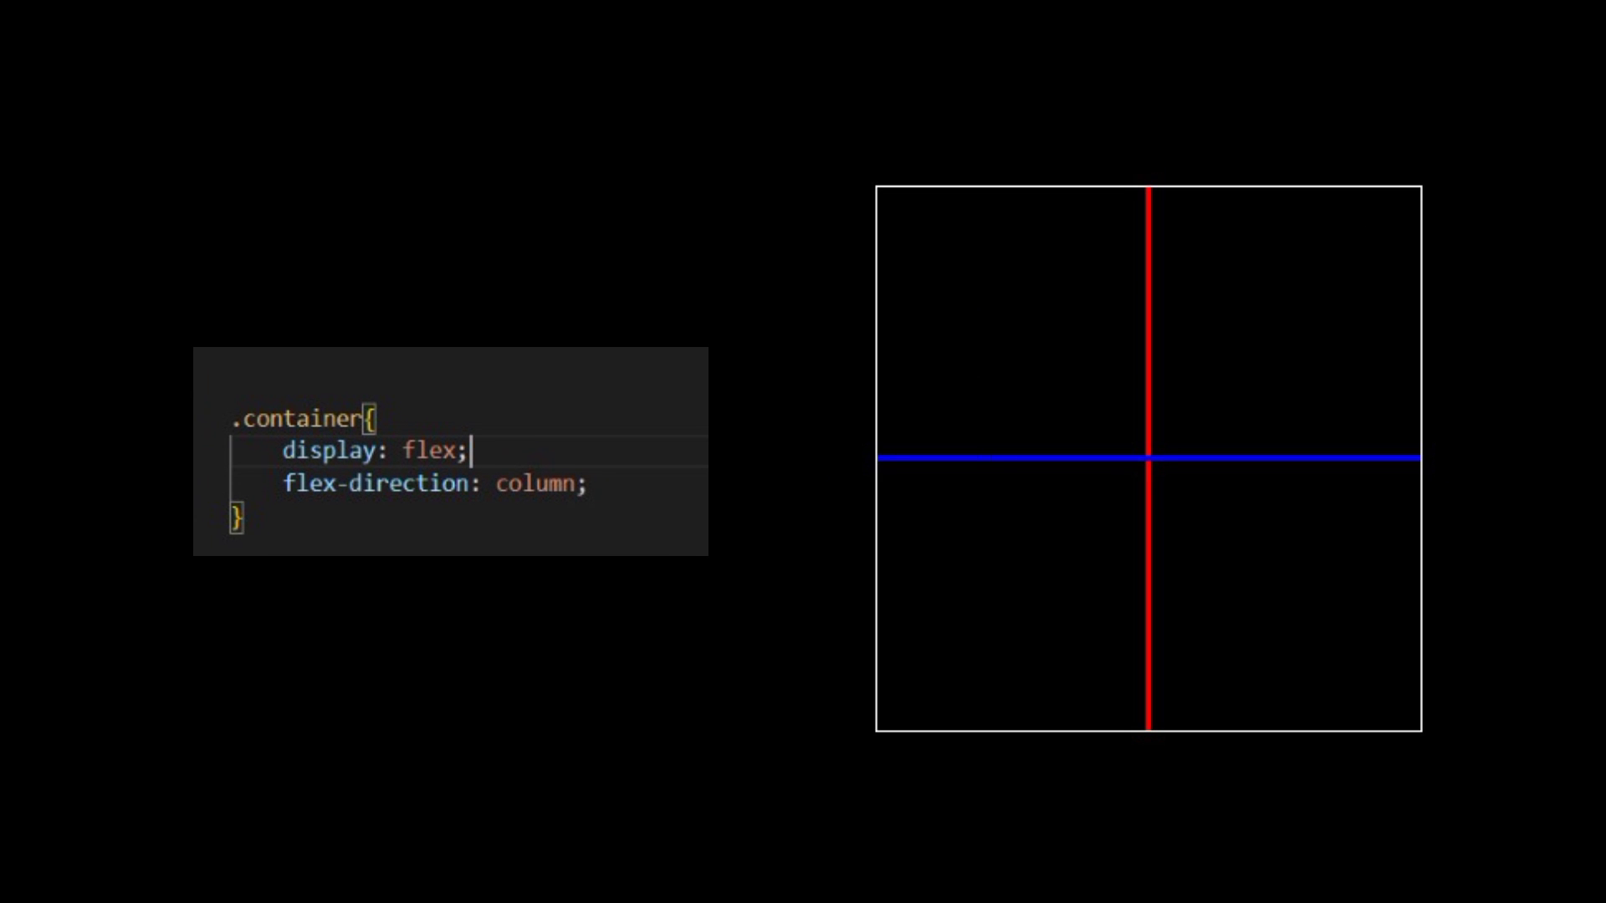
type("justify-content: flex-start;")
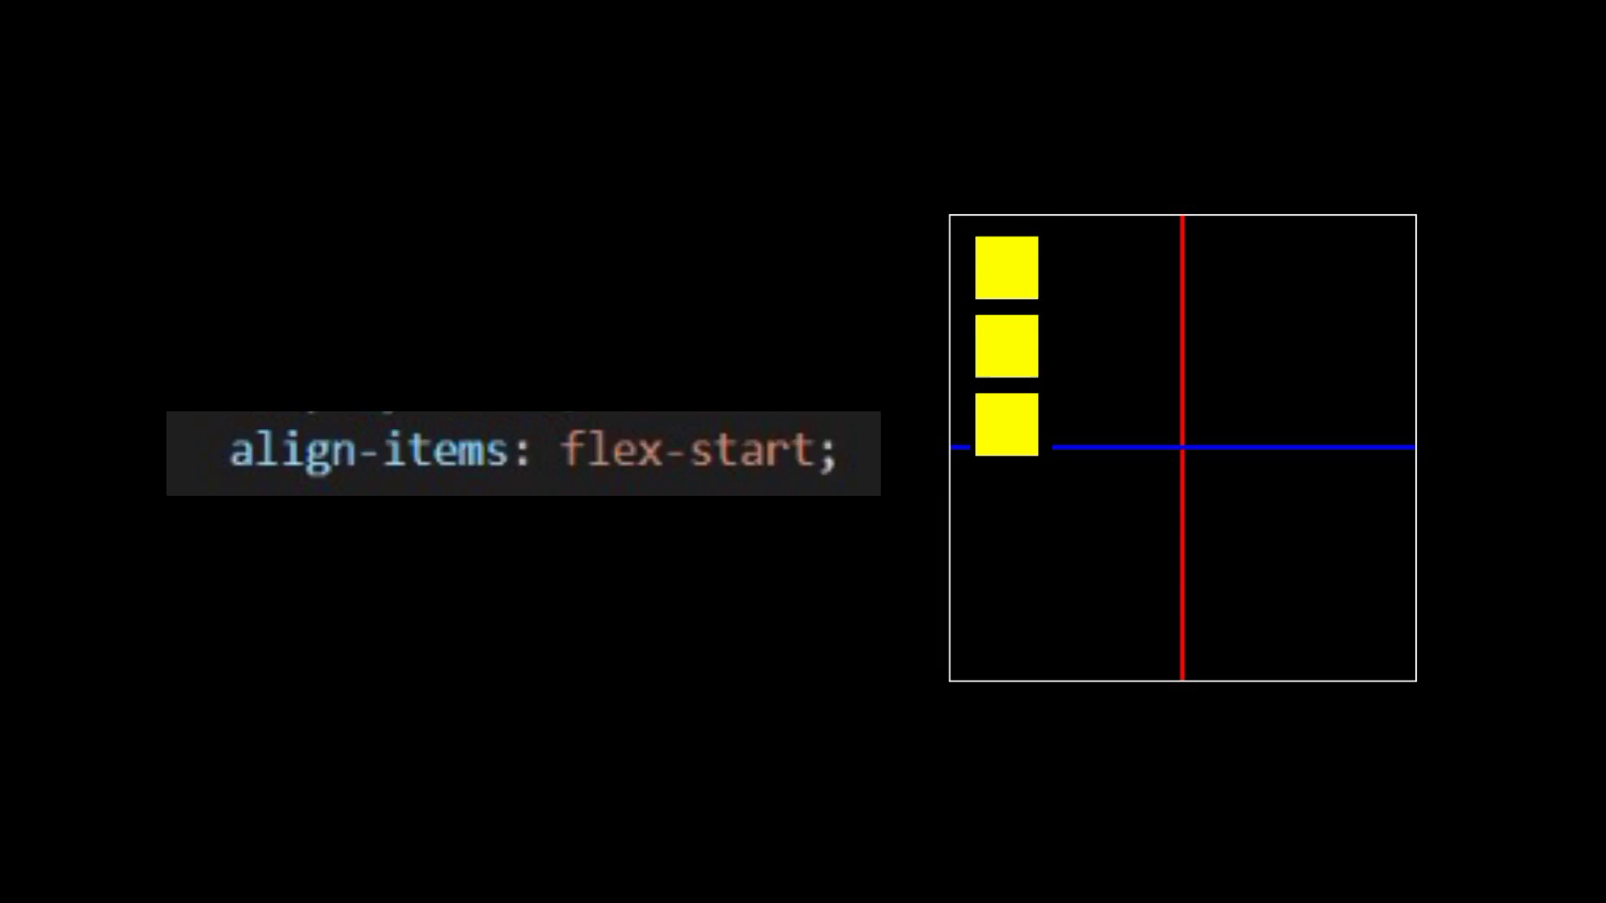
type("center")
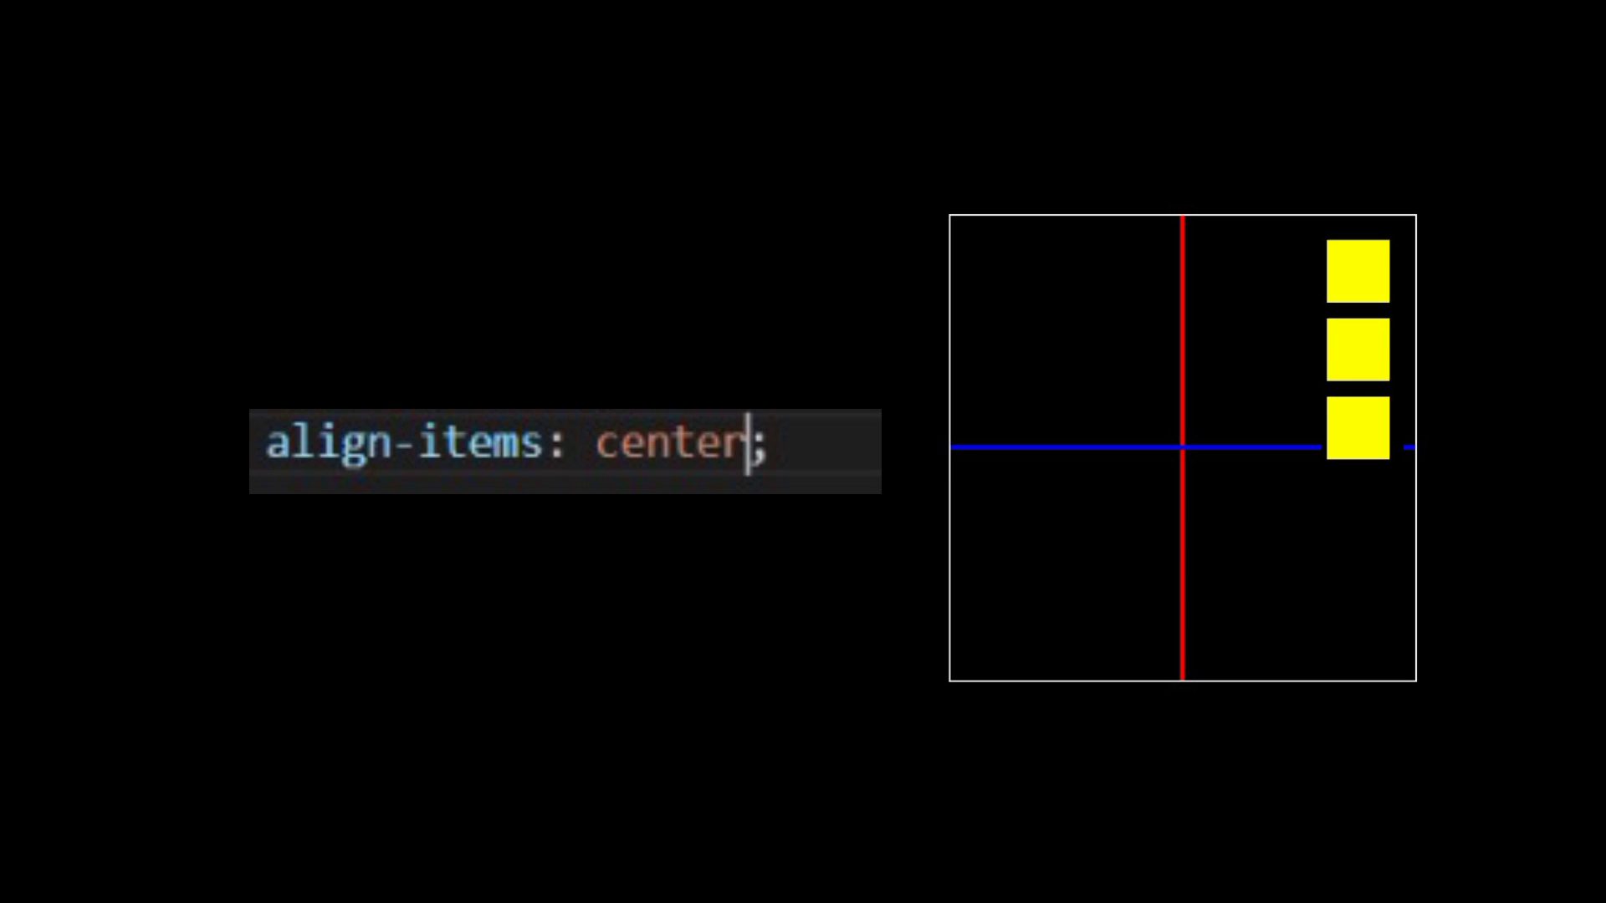